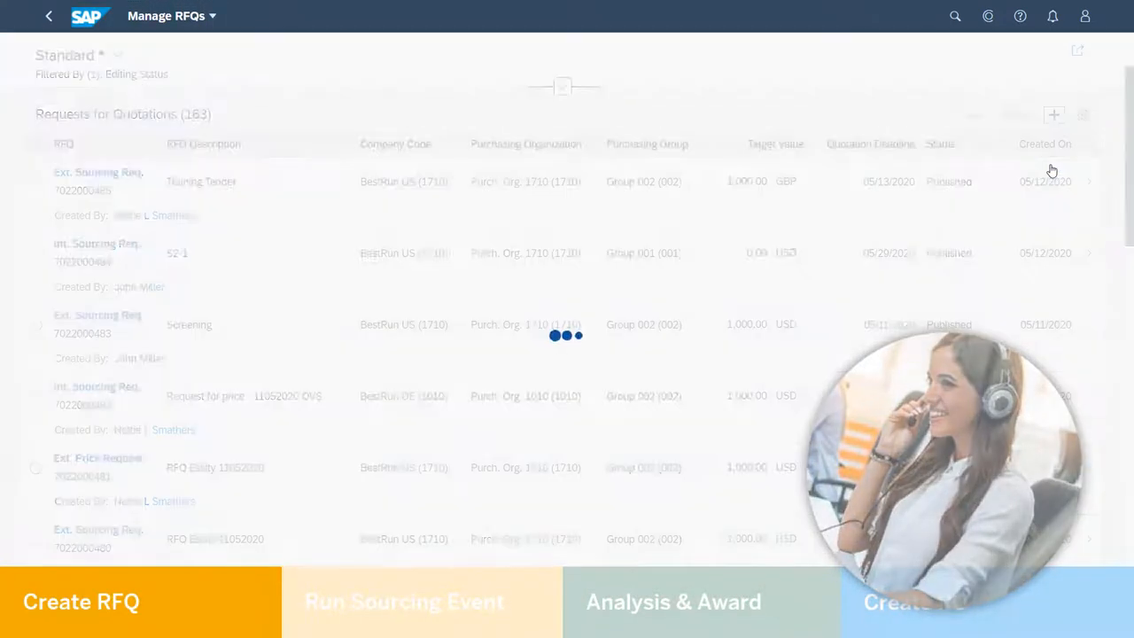
Fill the new RFQ with description 'Cleaning Products' and purchasing organization 1710, then save it
{"action": "left_click", "coordinate": [81, 602]}
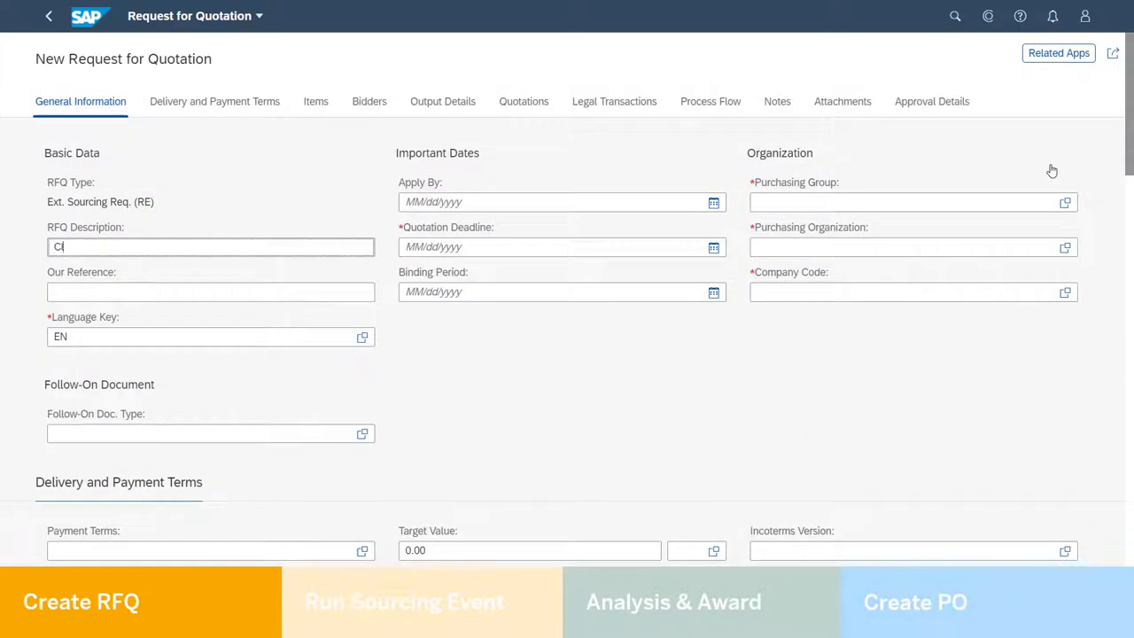
{"action": "type", "text": "Cleaning Products Tender"}
{"action": "left_click", "coordinate": [913, 202]}
{"action": "type", "text": "00"}
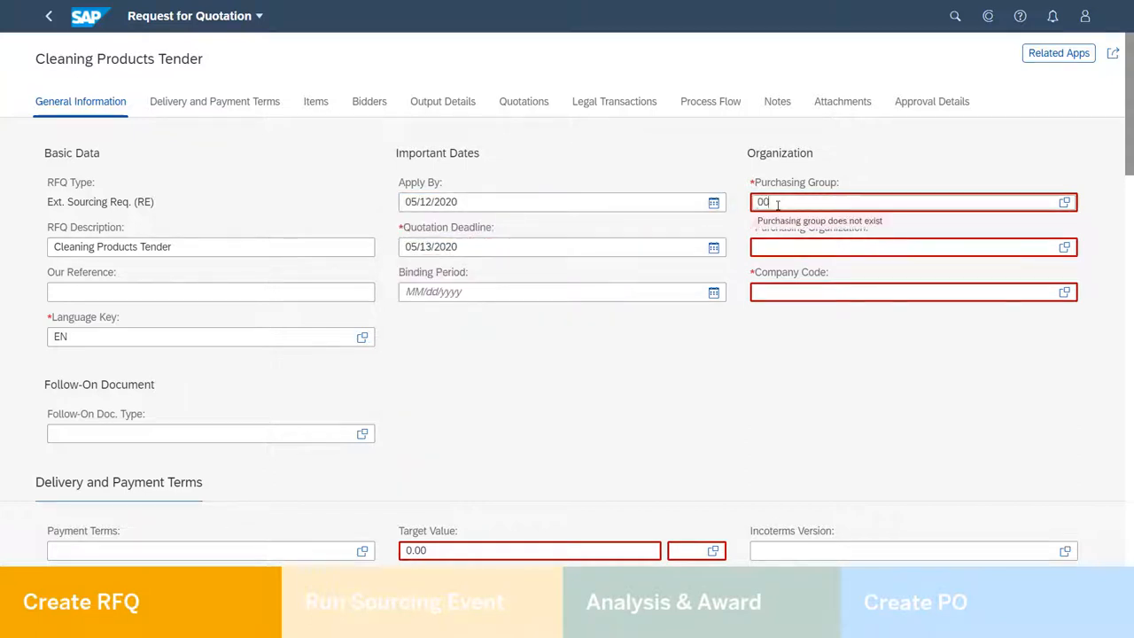
{"action": "type", "text": "1710"}
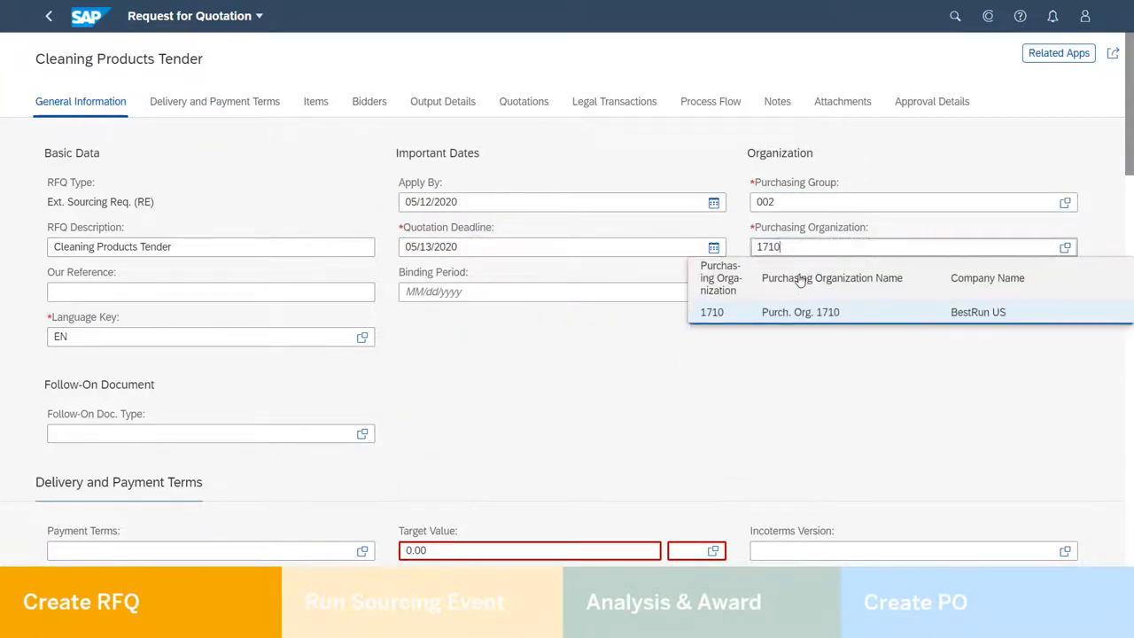
{"action": "left_click", "coordinate": [801, 312]}
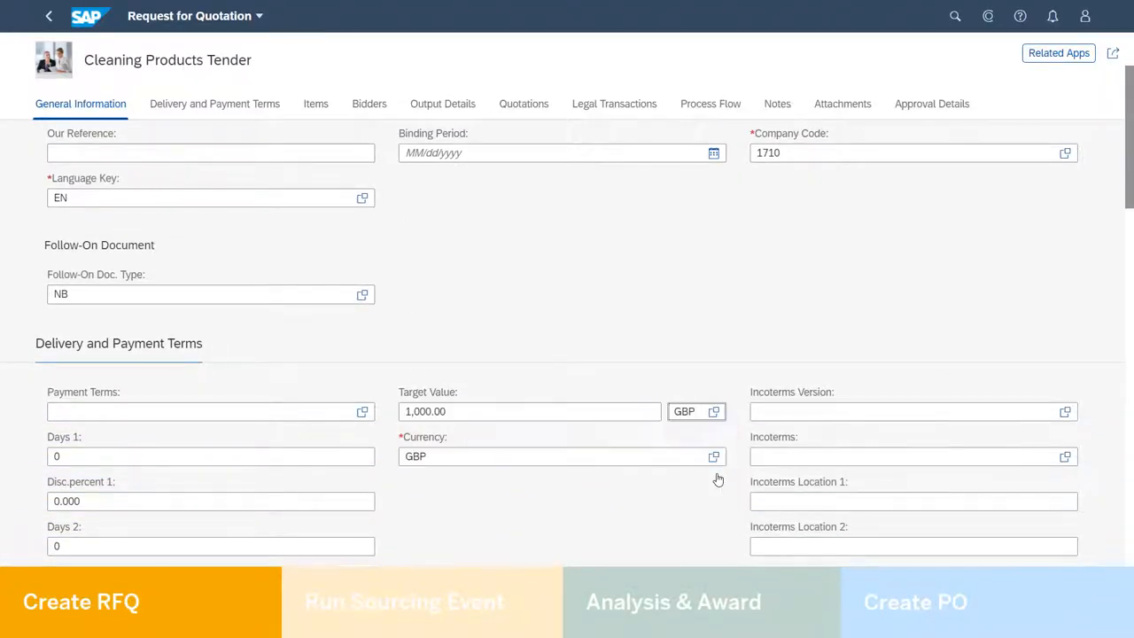
{"action": "left_click", "coordinate": [214, 103]}
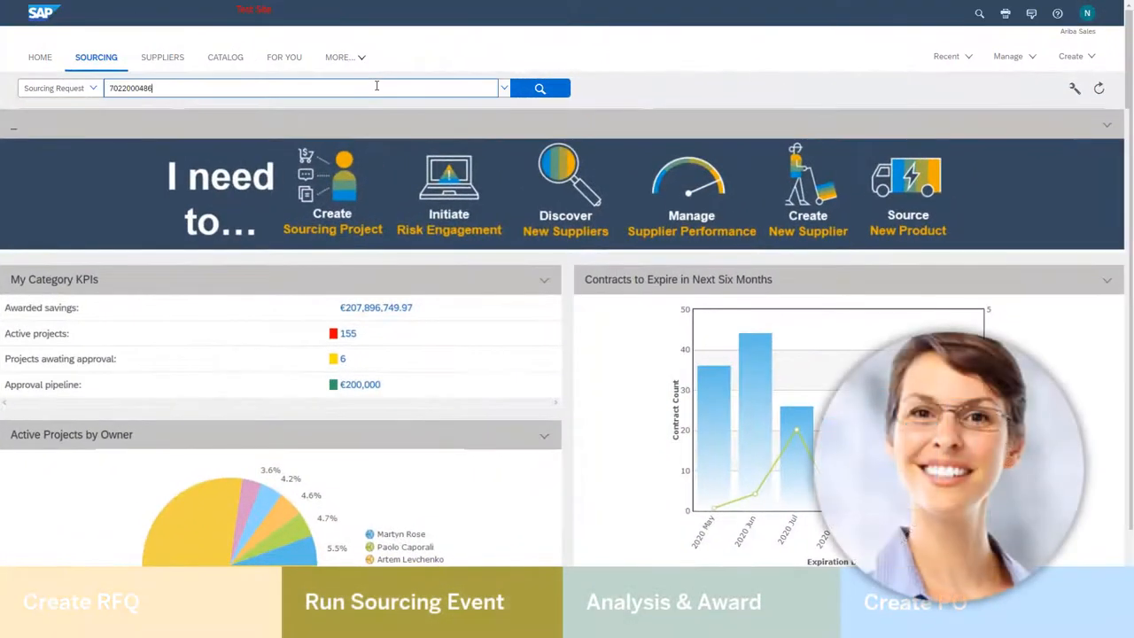
{"action": "left_click", "coordinate": [539, 88]}
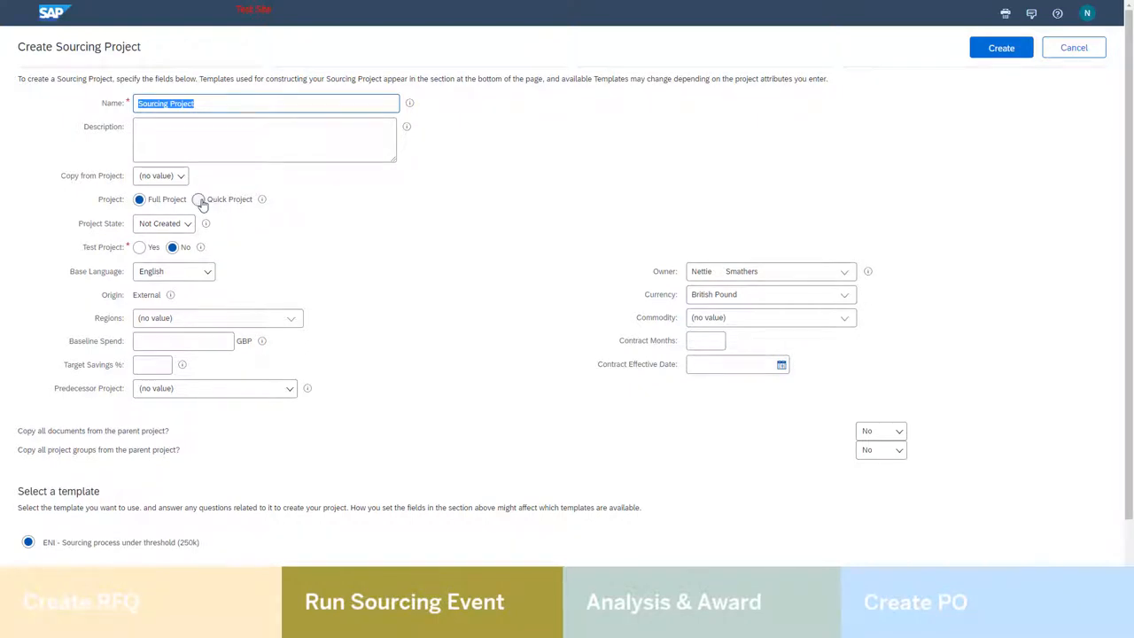
{"action": "left_click", "coordinate": [198, 198]}
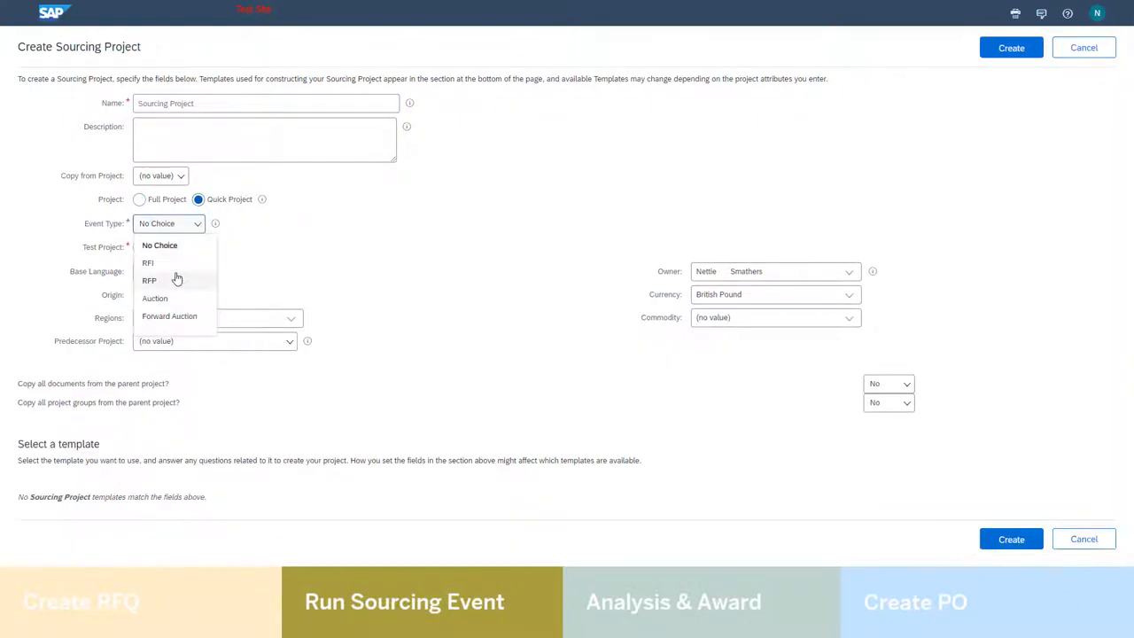
{"action": "left_click", "coordinate": [149, 280]}
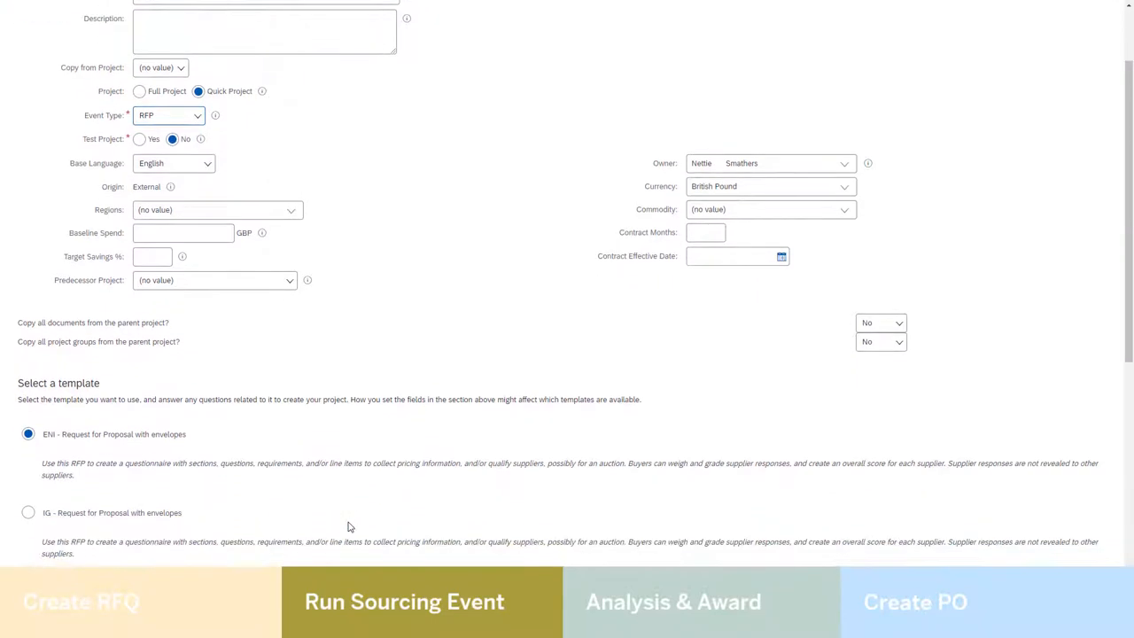
{"action": "scroll", "scroll_direction": "down", "scroll_amount": 3}
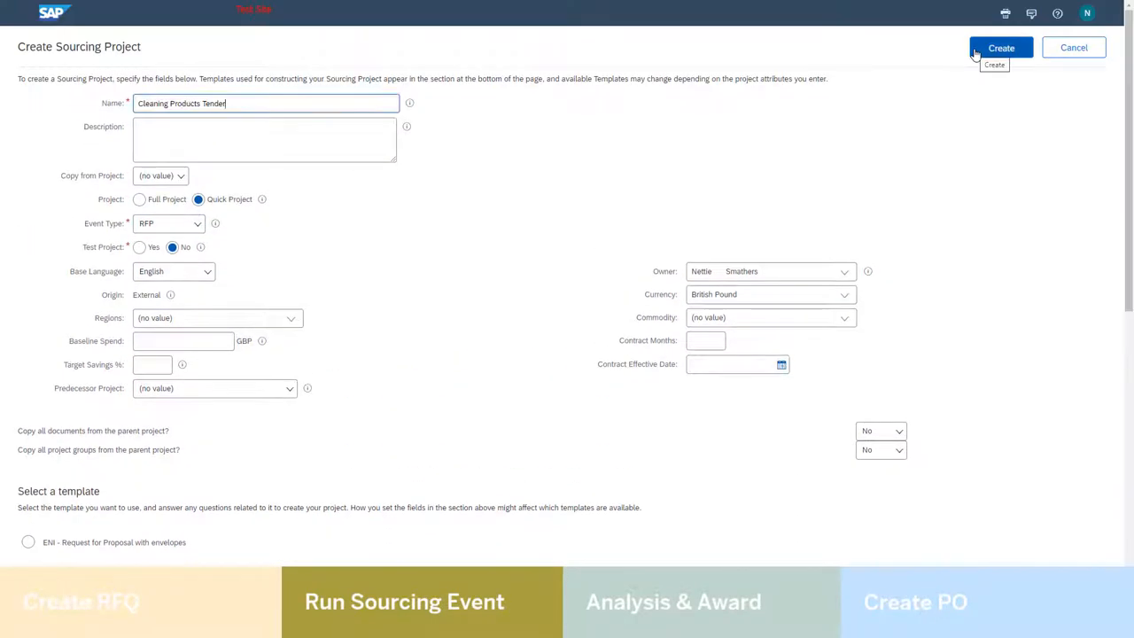
{"action": "left_click", "coordinate": [1002, 48]}
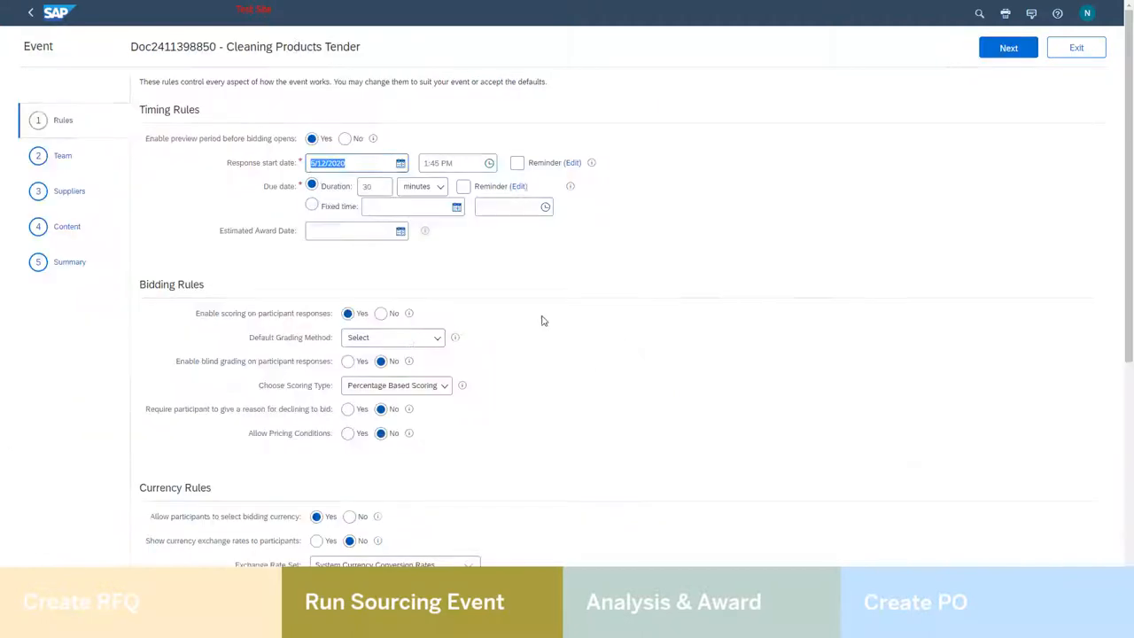
Advance the event through the Rules and Team steps to the invited Suppliers list
{"action": "left_click", "coordinate": [1008, 47]}
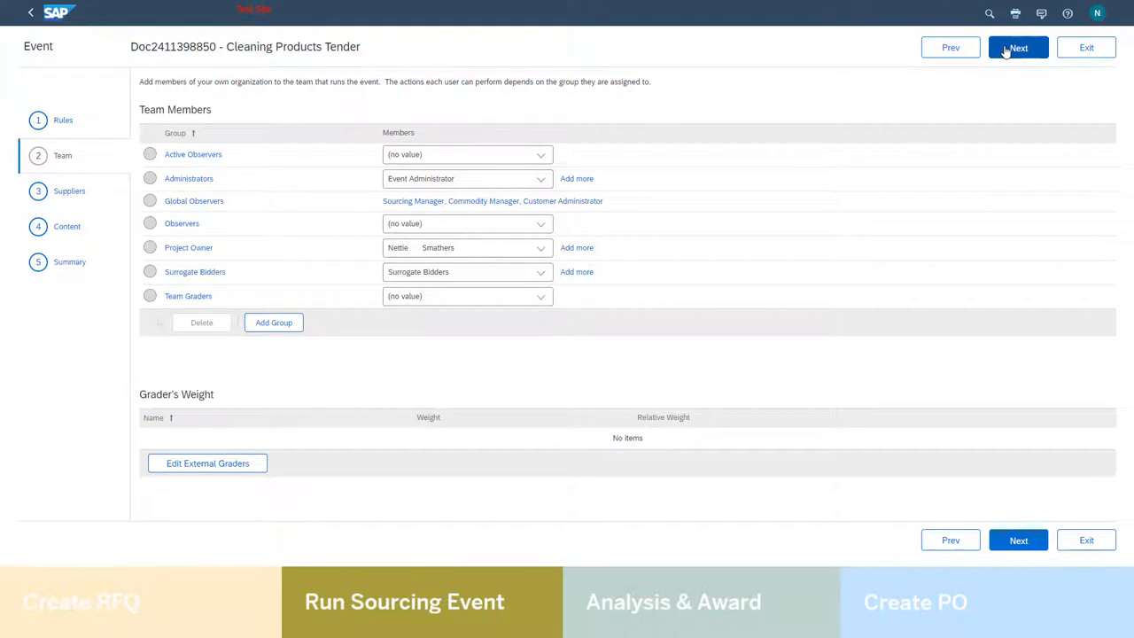
{"action": "left_click", "coordinate": [1017, 46]}
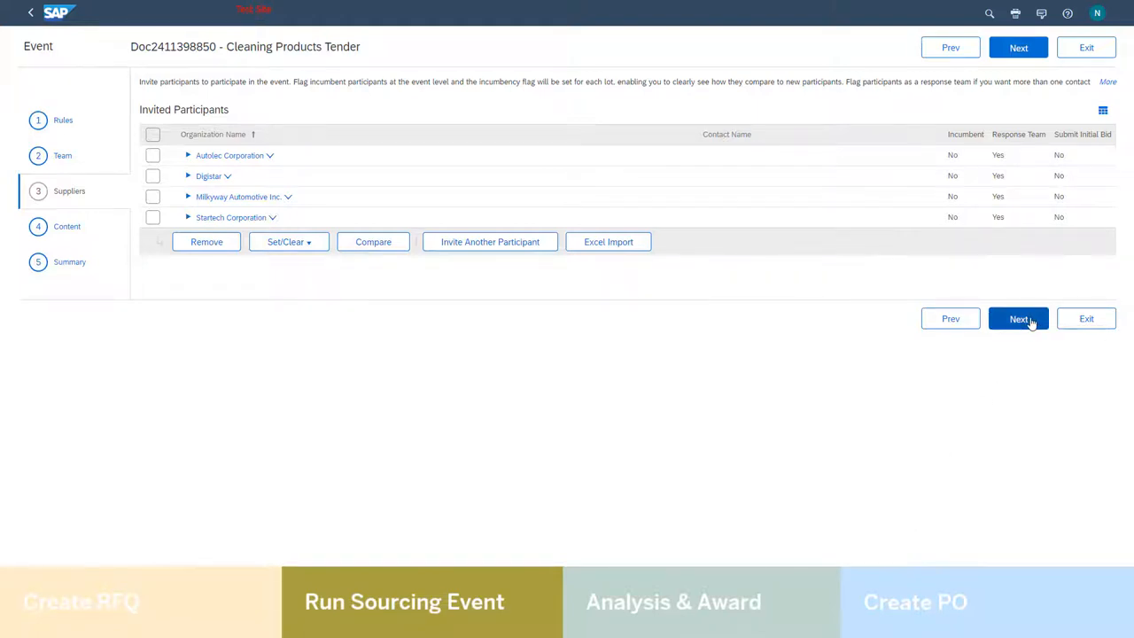
Review the Industry Cleaner EASY-Clean 500 line item, 100 bottles, ship-to Palo Alto
{"action": "left_click", "coordinate": [1017, 319]}
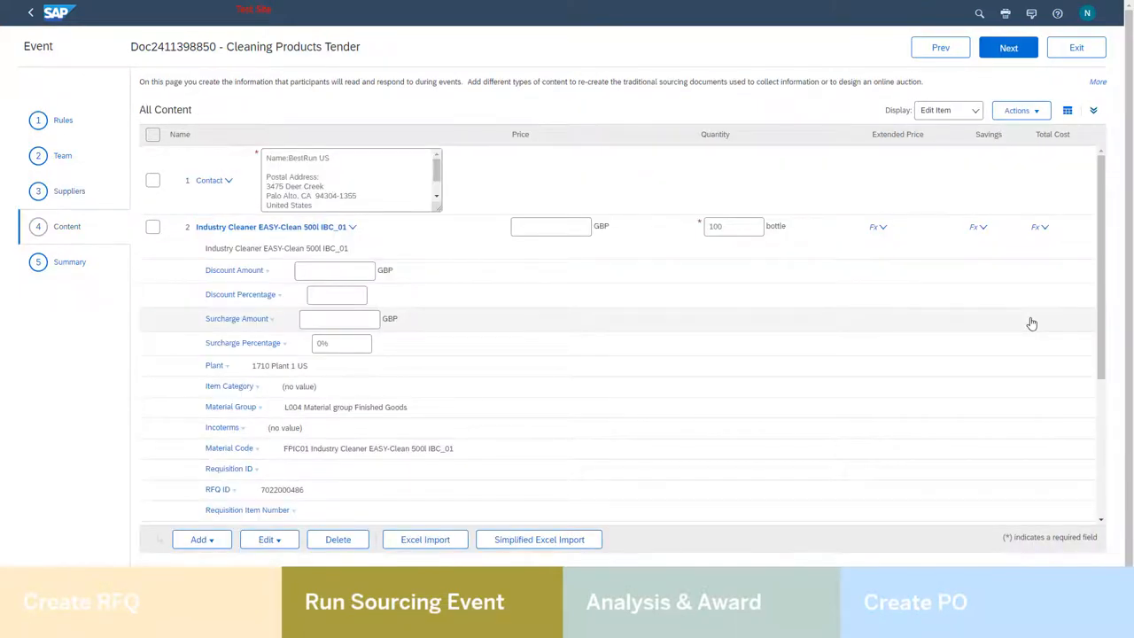
{"action": "mouse_move", "coordinate": [716, 227]}
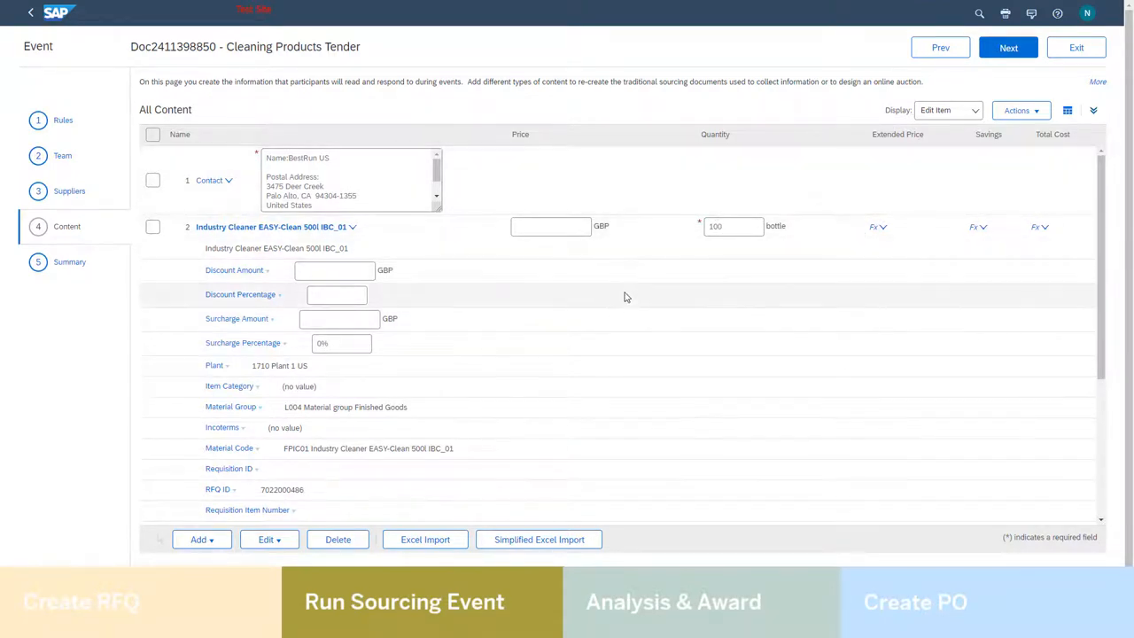
{"action": "scroll", "scroll_direction": "down", "scroll_amount": 3}
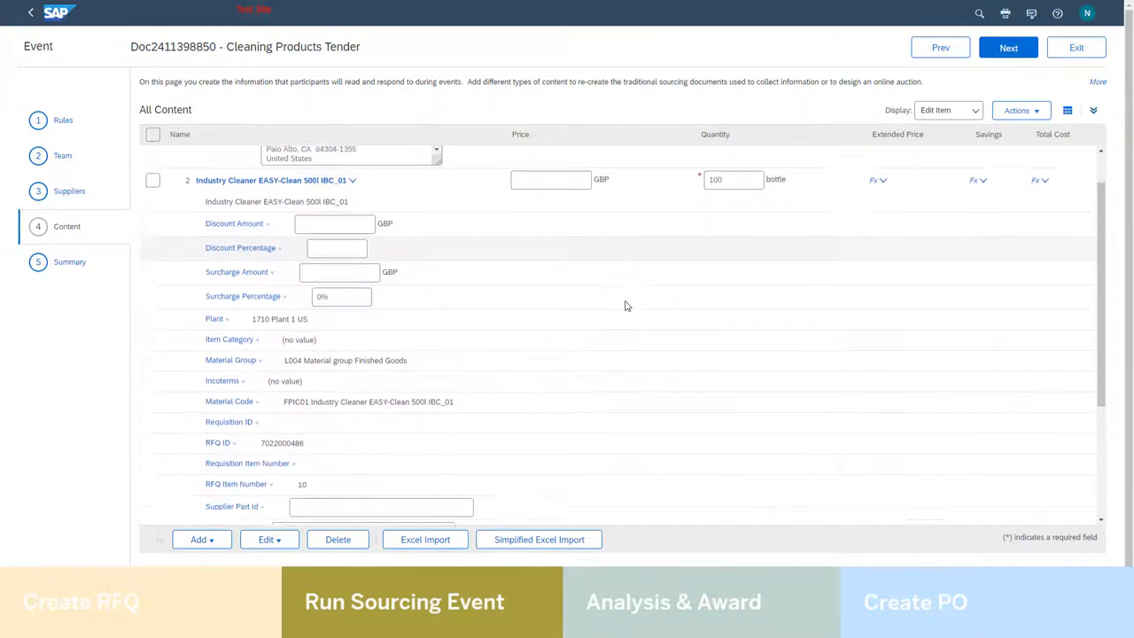
{"action": "scroll", "scroll_direction": "down", "scroll_amount": 3}
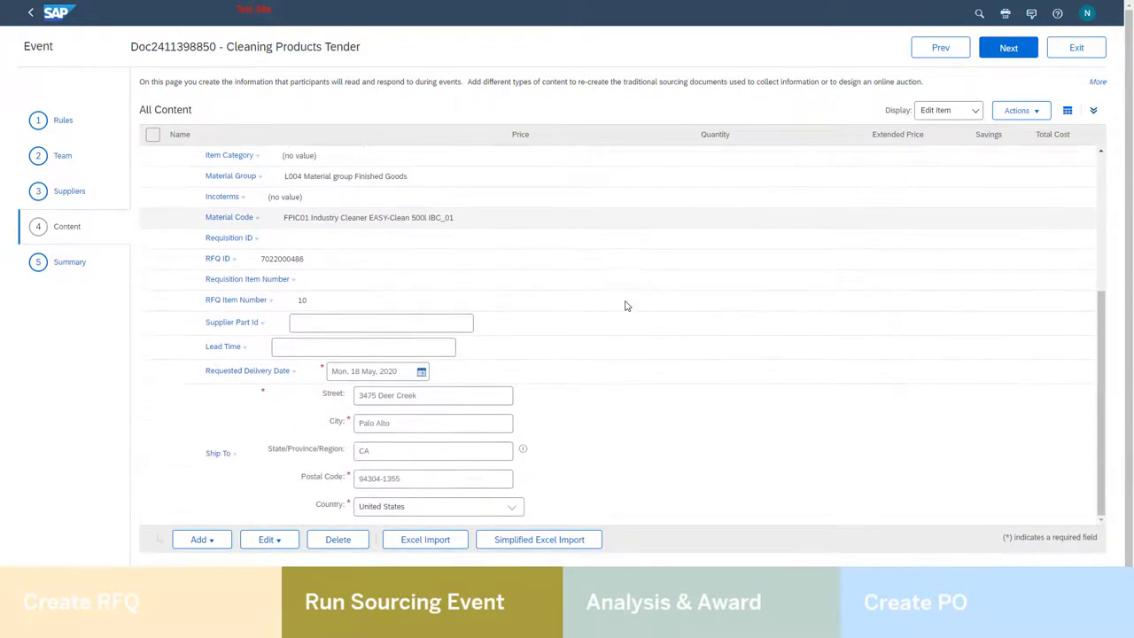
{"action": "mouse_move", "coordinate": [790, 521]}
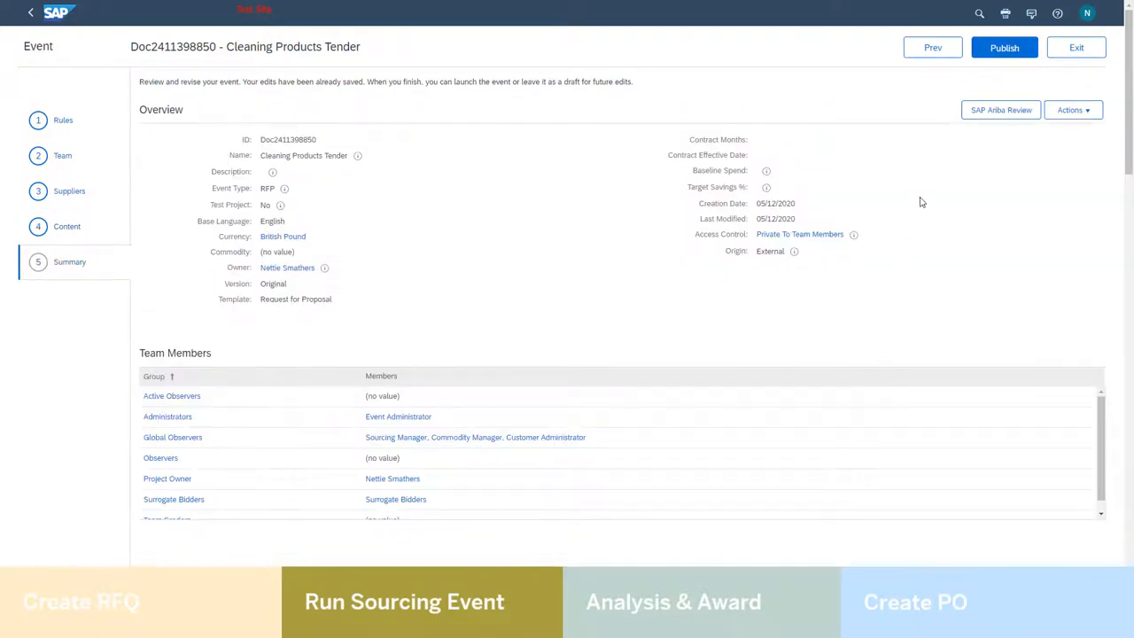
{"action": "mouse_move", "coordinate": [1000, 110]}
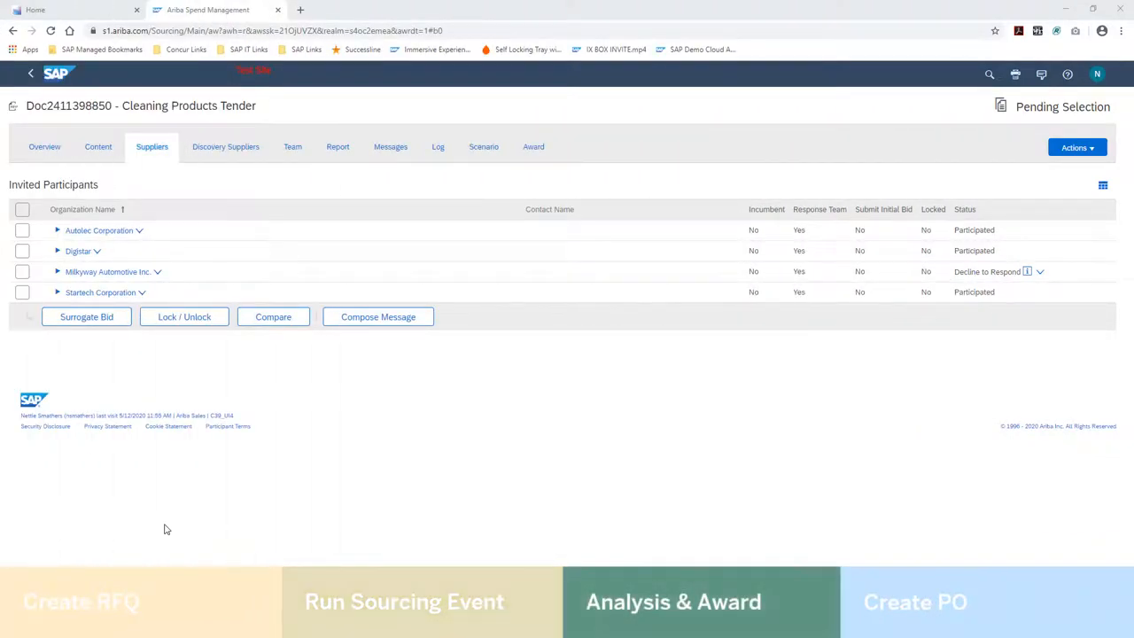
{"action": "mouse_move", "coordinate": [14, 401]}
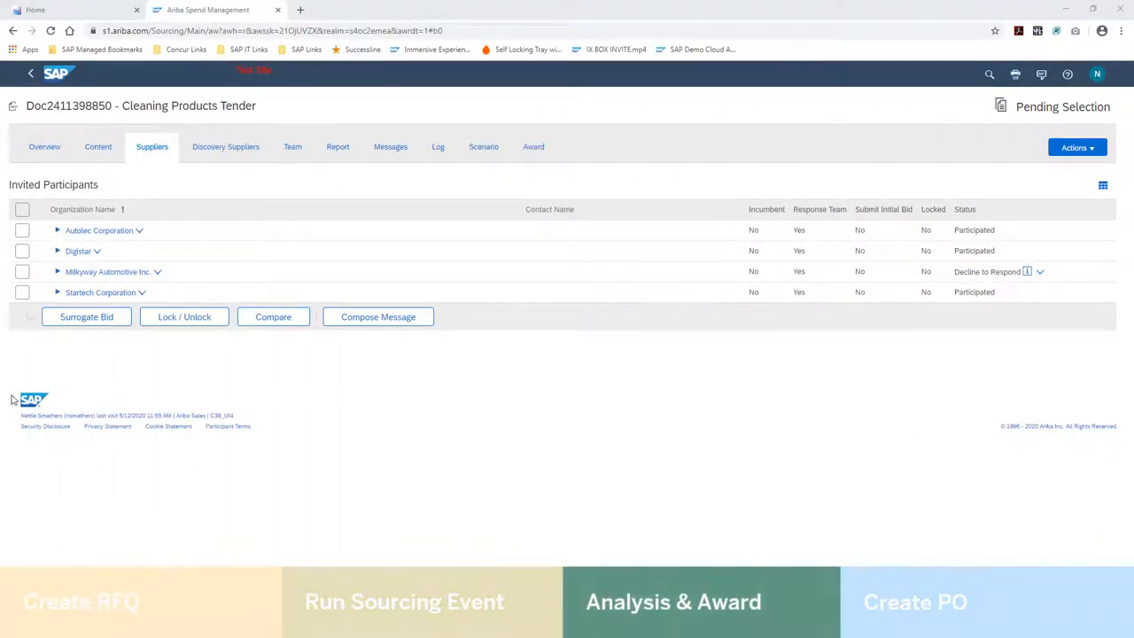
Compare supplier bid prices, then select the Best Bid scenario and edit it
{"action": "left_click", "coordinate": [97, 146]}
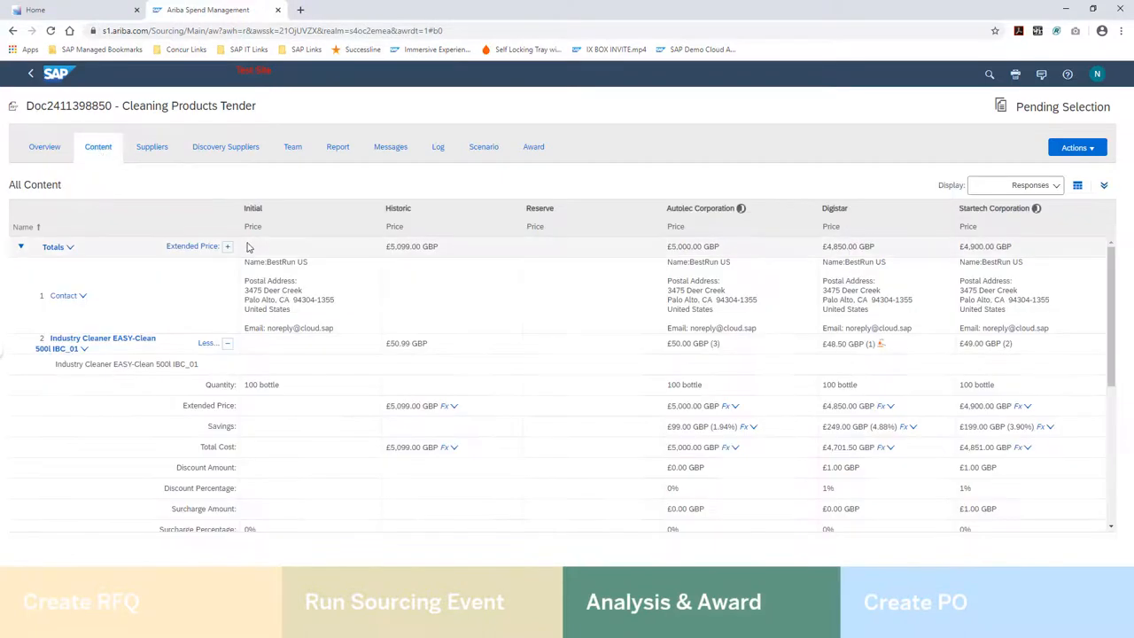
{"action": "left_click", "coordinate": [483, 146]}
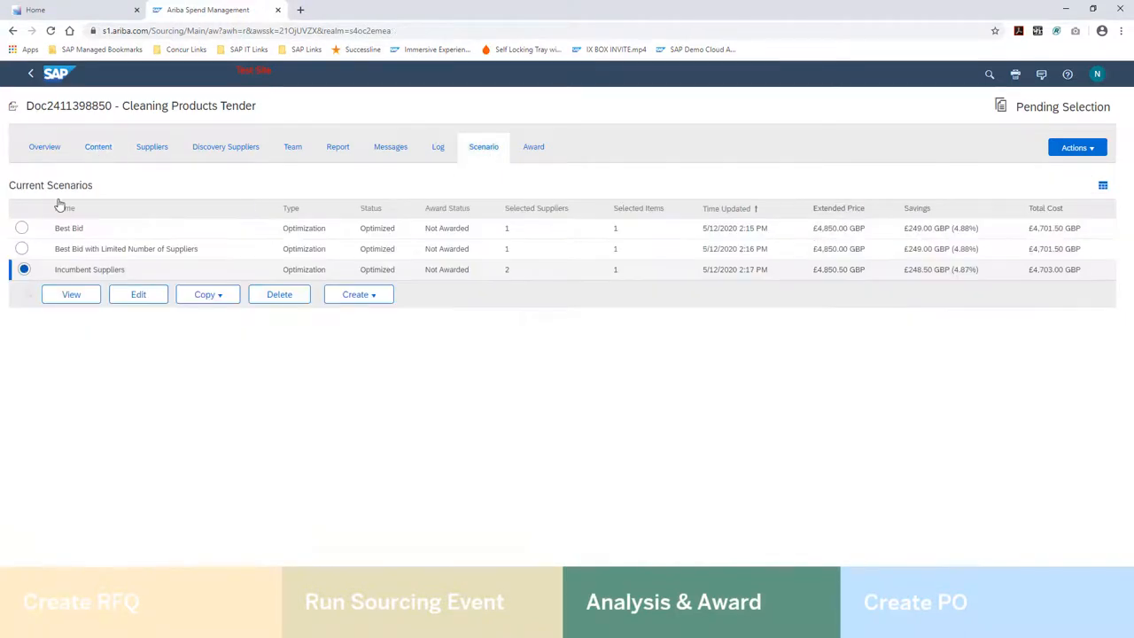
{"action": "left_click", "coordinate": [21, 226]}
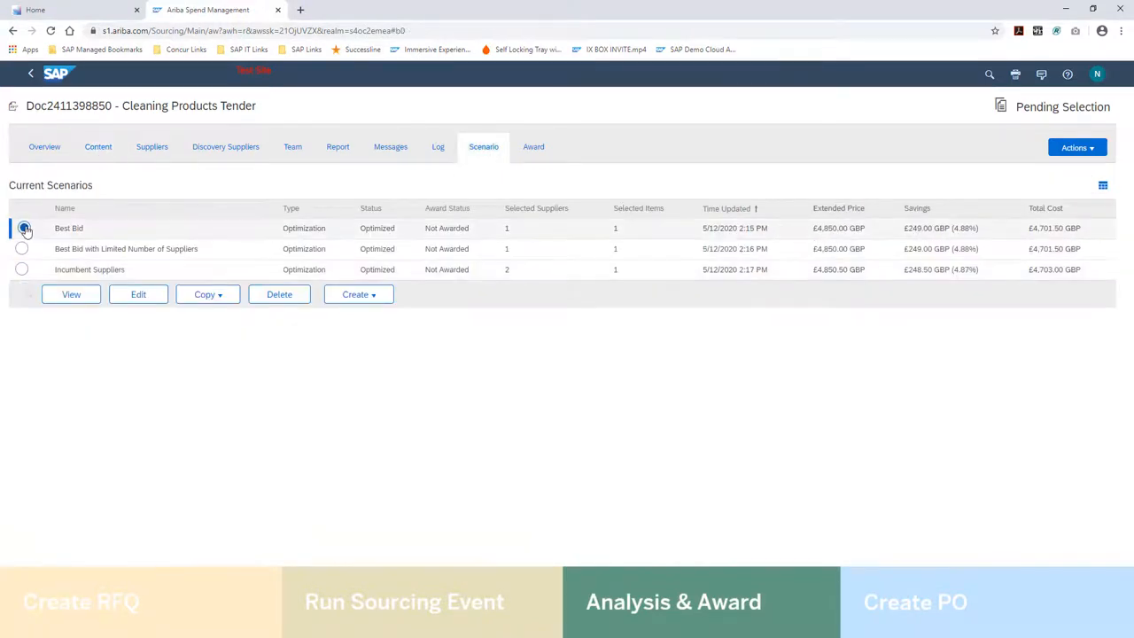
{"action": "left_click", "coordinate": [139, 295]}
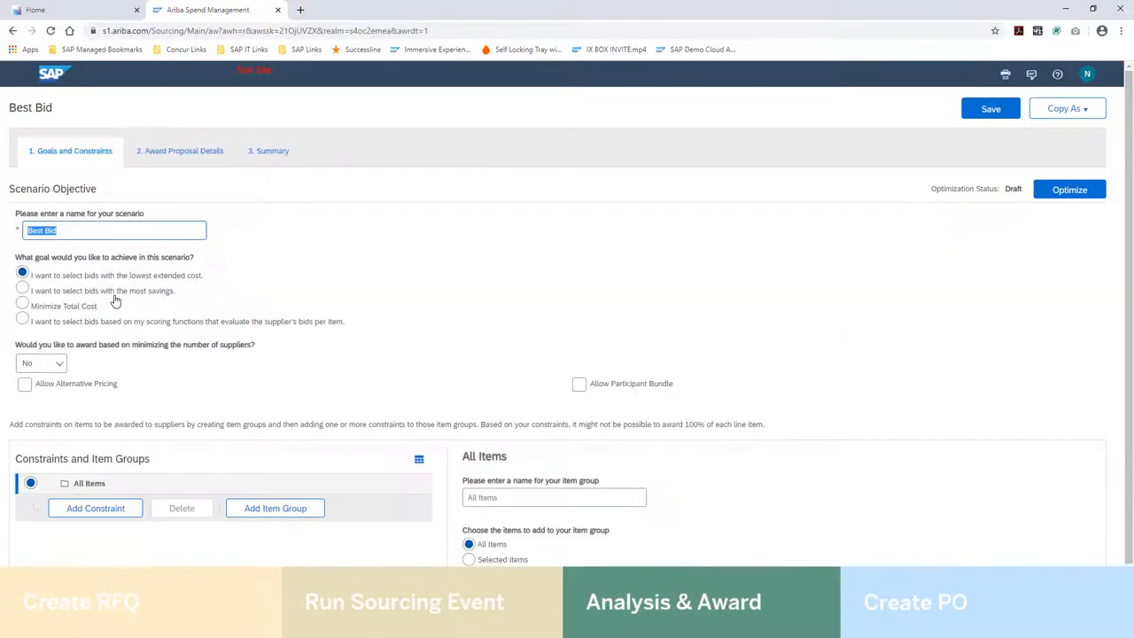
Set the award to produce a Purchase Order, submit Best Bid for award to Digistar and confirm
{"action": "left_click", "coordinate": [181, 150]}
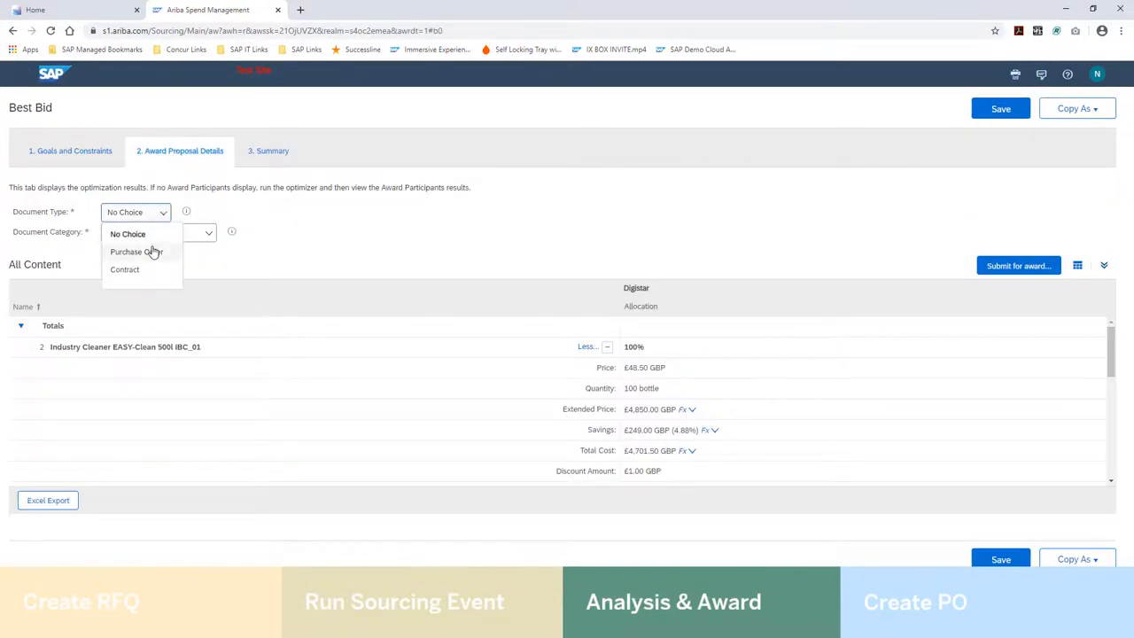
{"action": "left_click", "coordinate": [136, 252]}
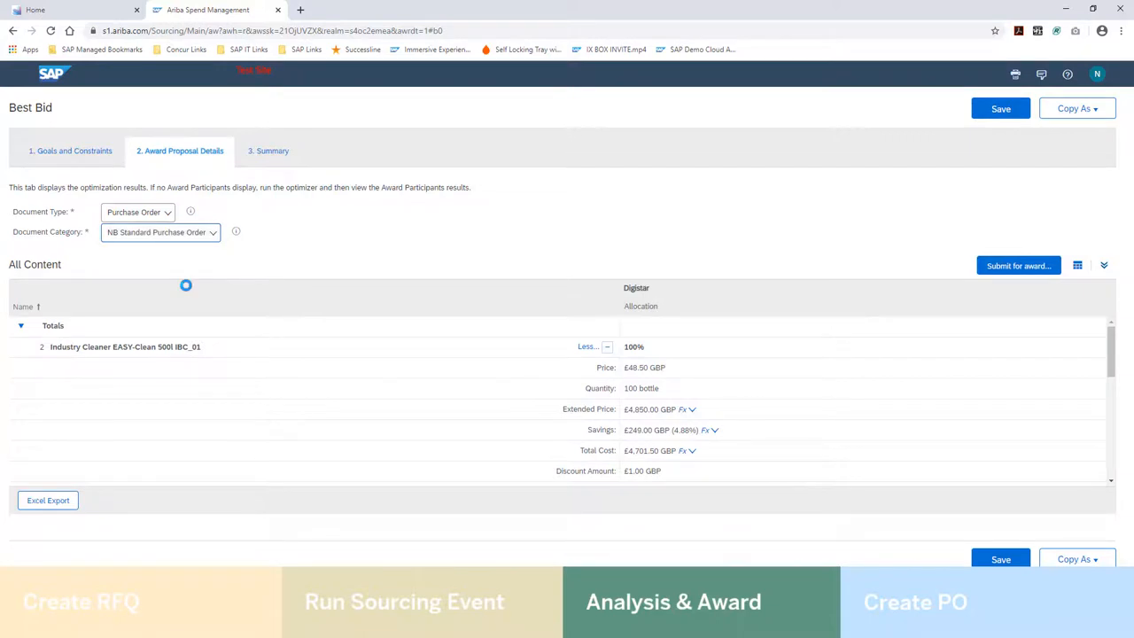
{"action": "left_click", "coordinate": [1017, 265]}
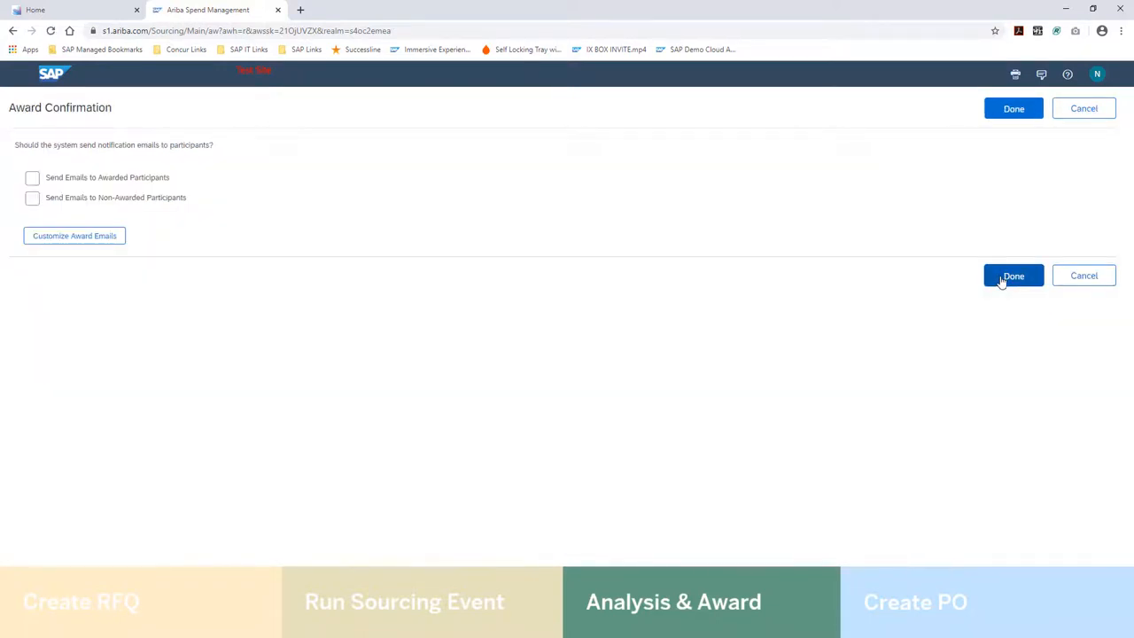
{"action": "left_click", "coordinate": [1014, 277]}
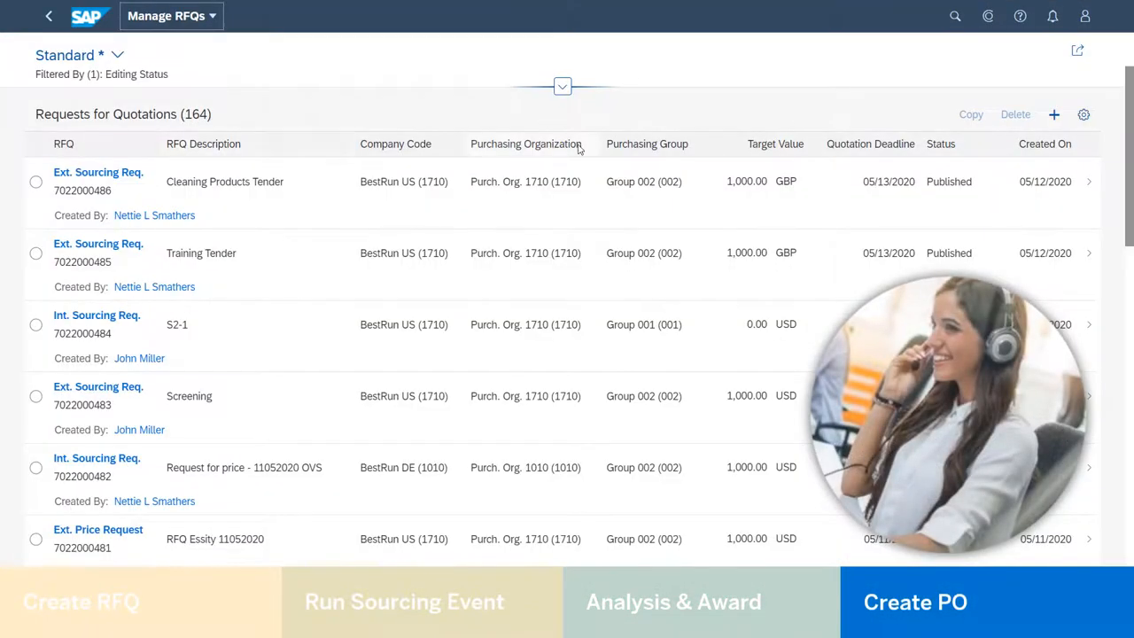
{"action": "left_click", "coordinate": [97, 172]}
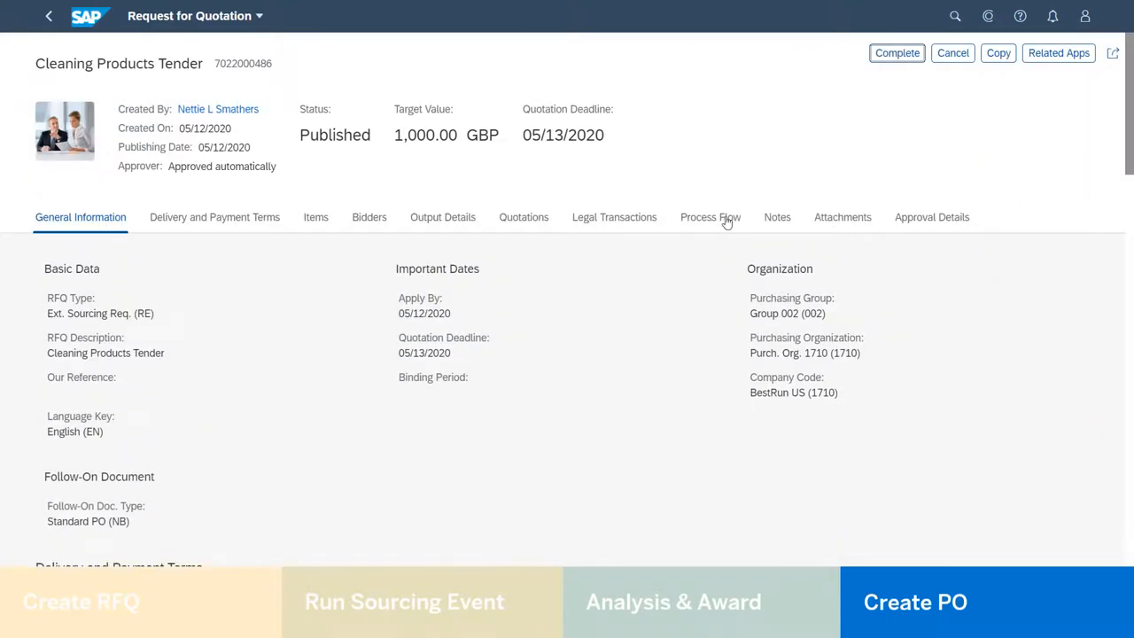
{"action": "left_click", "coordinate": [709, 216]}
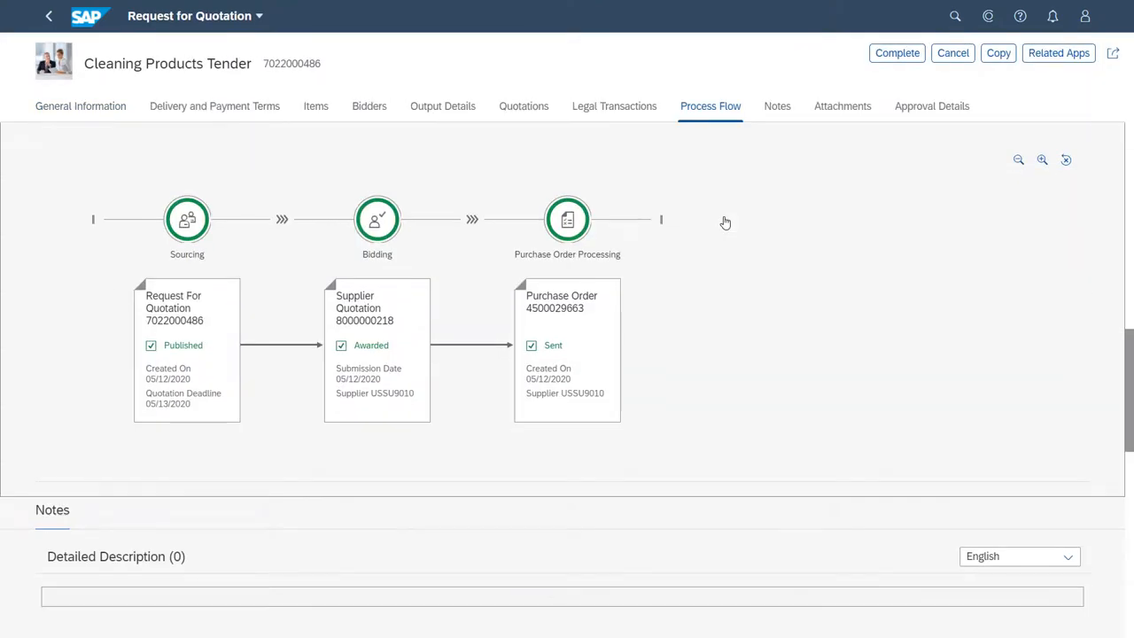